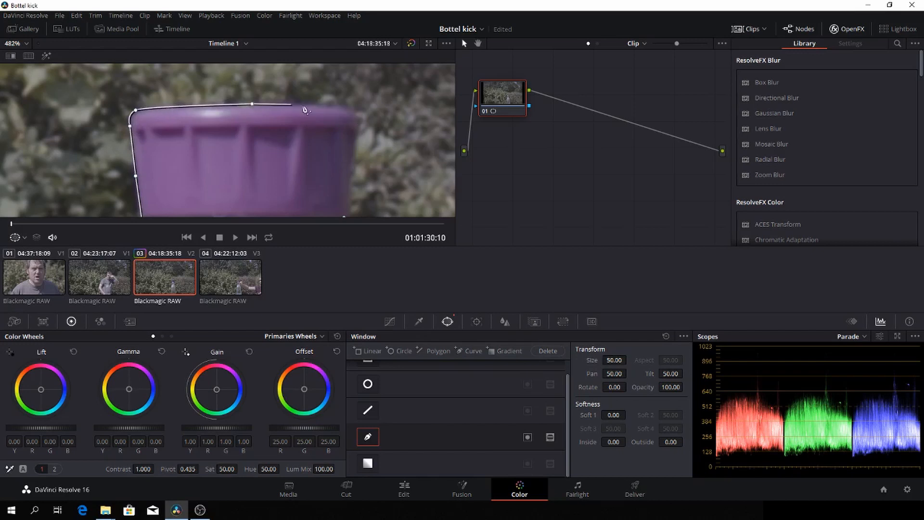
Switch from the Color page back to the Edit page timeline with the stacked clips.
{"action": "left_click", "coordinate": [404, 488]}
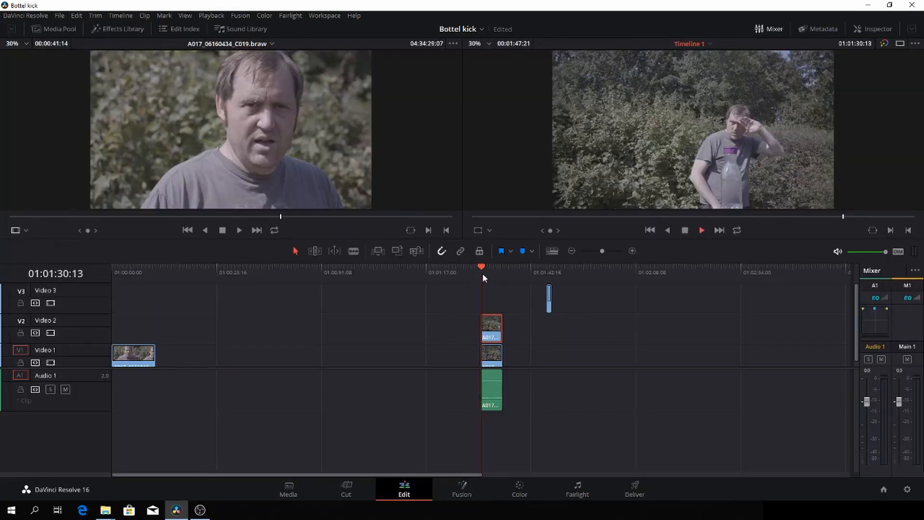
Move the Edit timeline playhead forward to the frame where the bottle is kicked.
{"action": "left_click", "coordinate": [701, 230]}
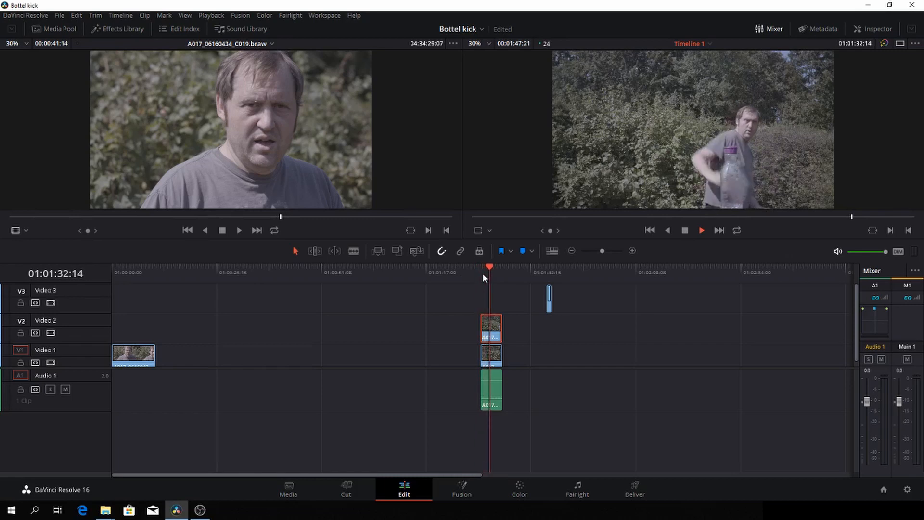
{"action": "left_click", "coordinate": [519, 488]}
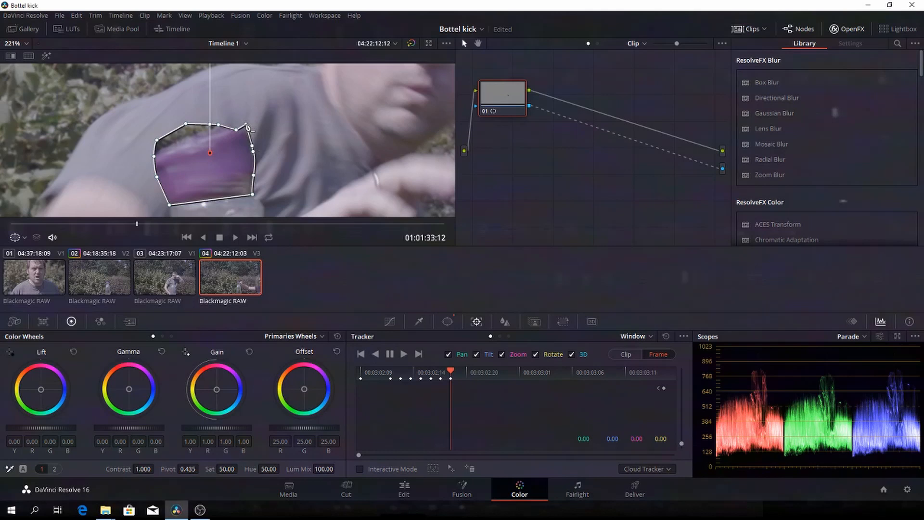